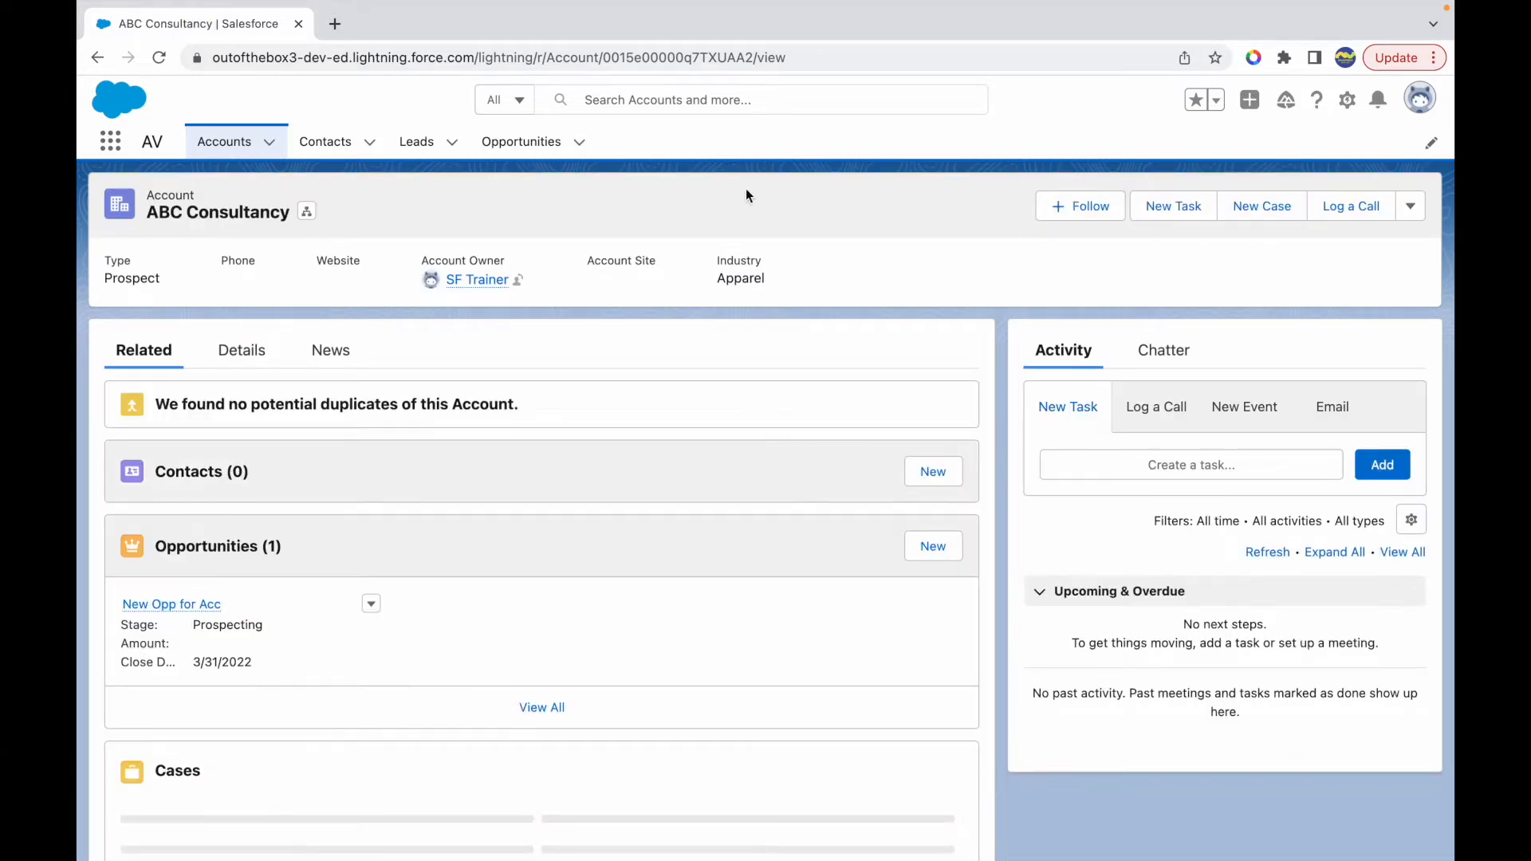
Step: Open the Opp for TSR opportunity from ABC Consultancy and glance at its extra actions menu
click(521, 140)
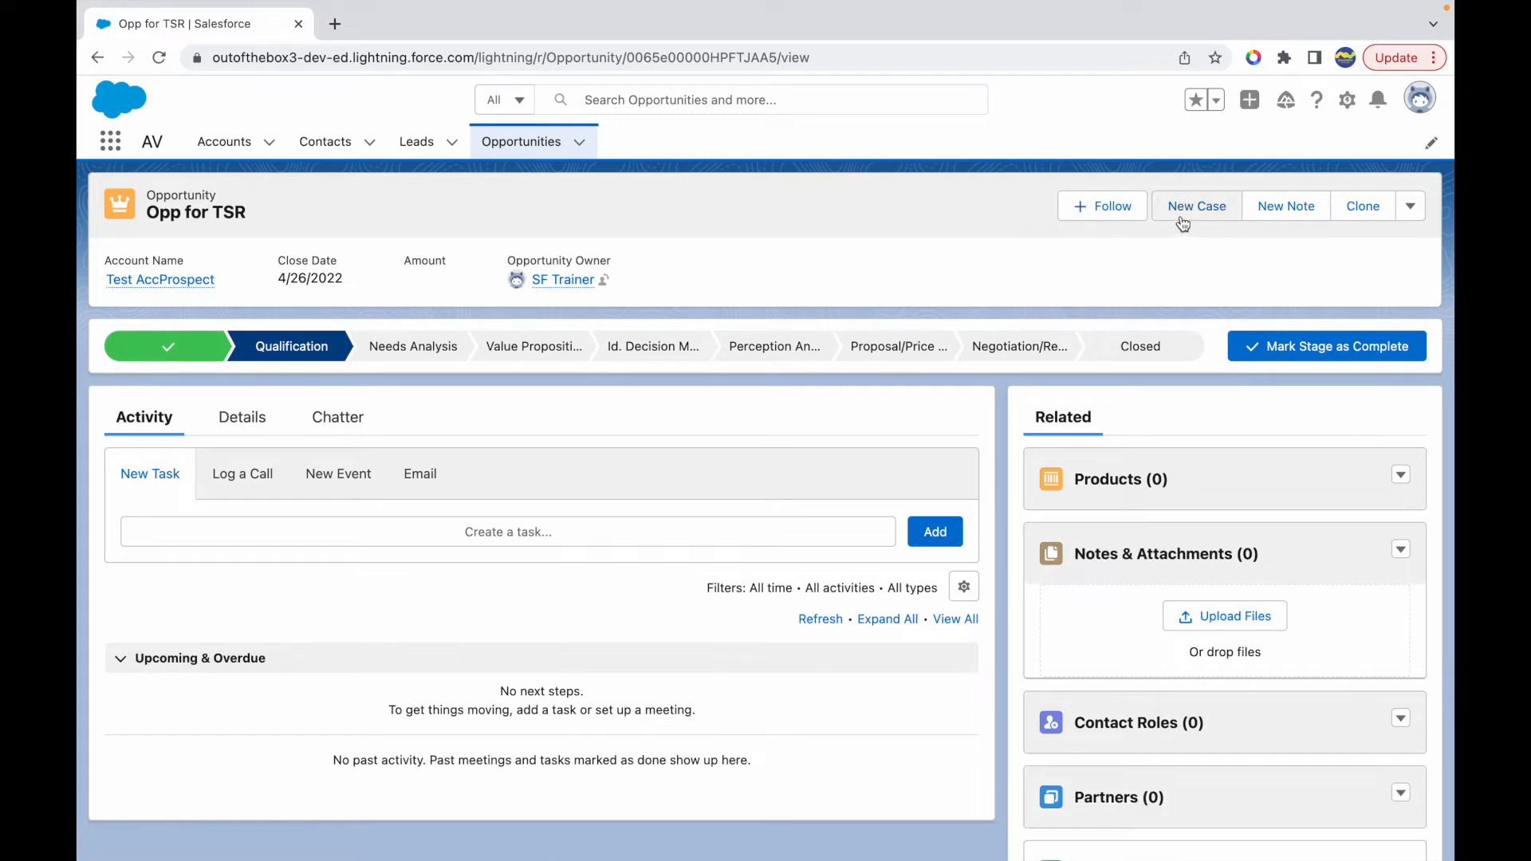
click(1410, 205)
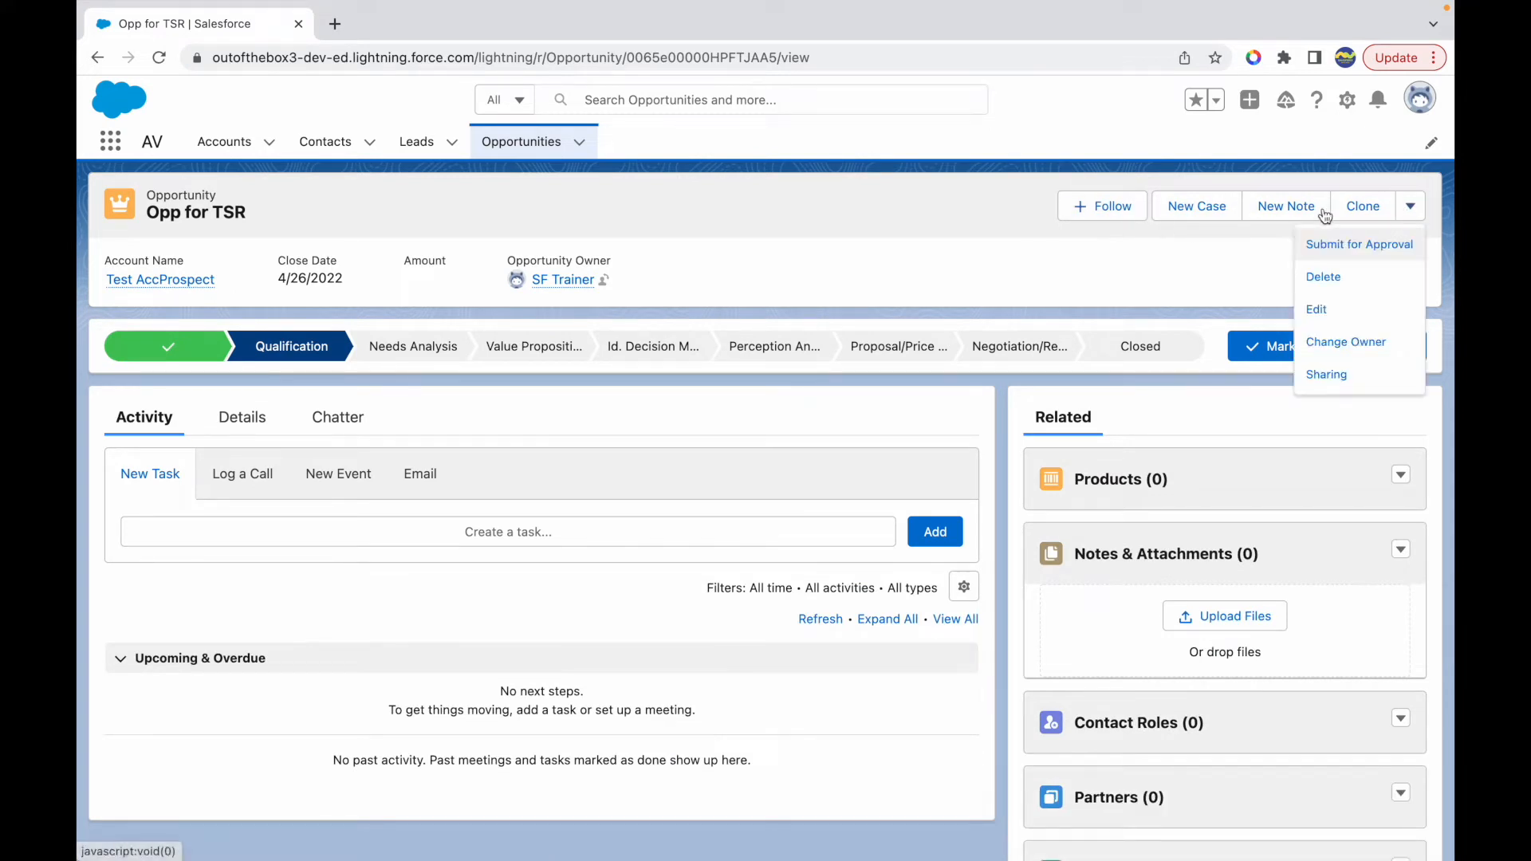
click(1144, 229)
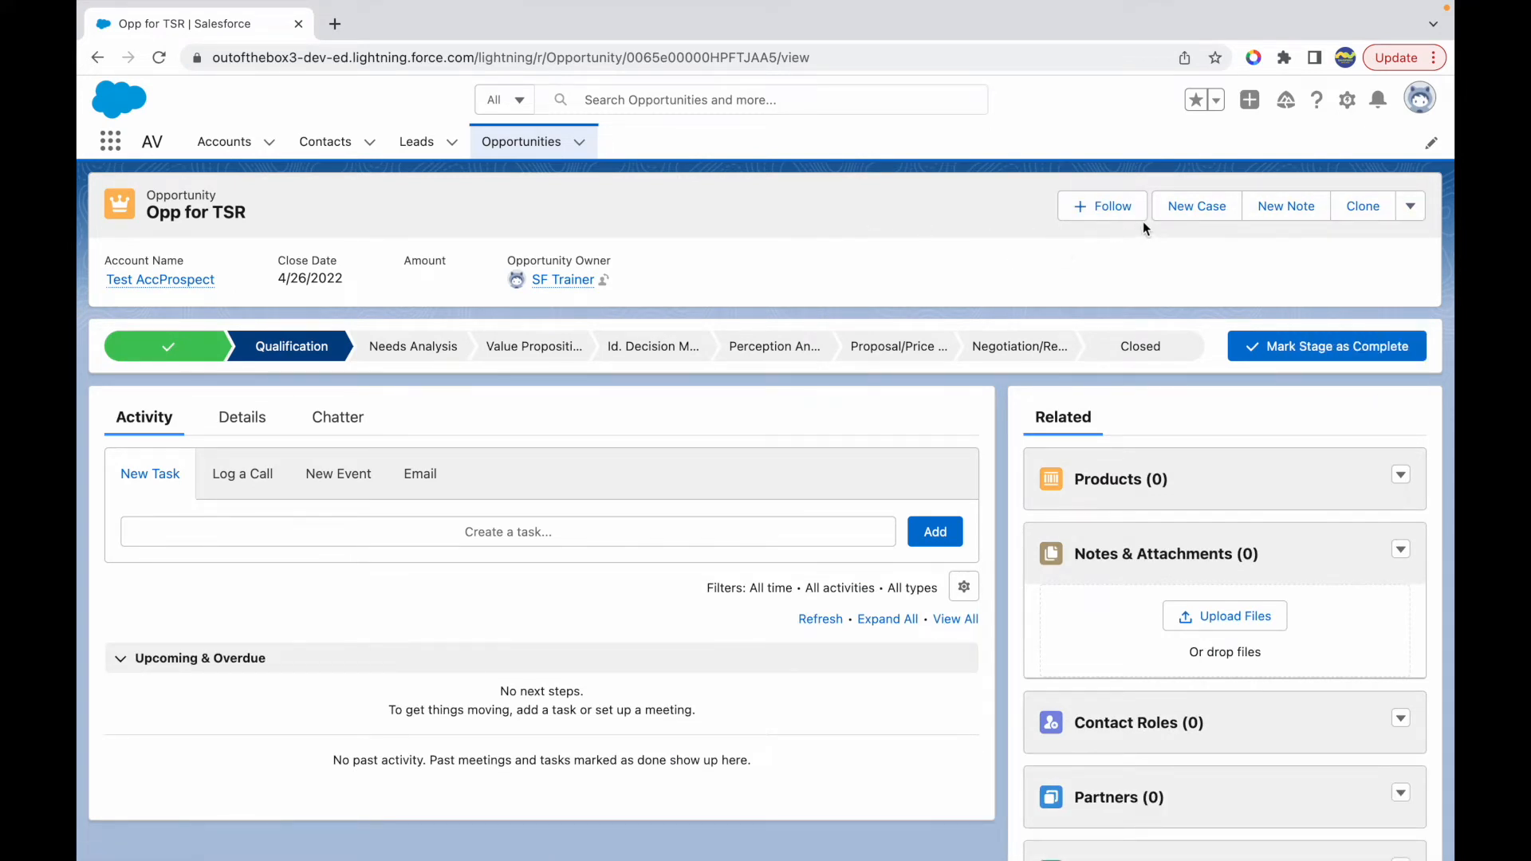
mouse_move(1013, 193)
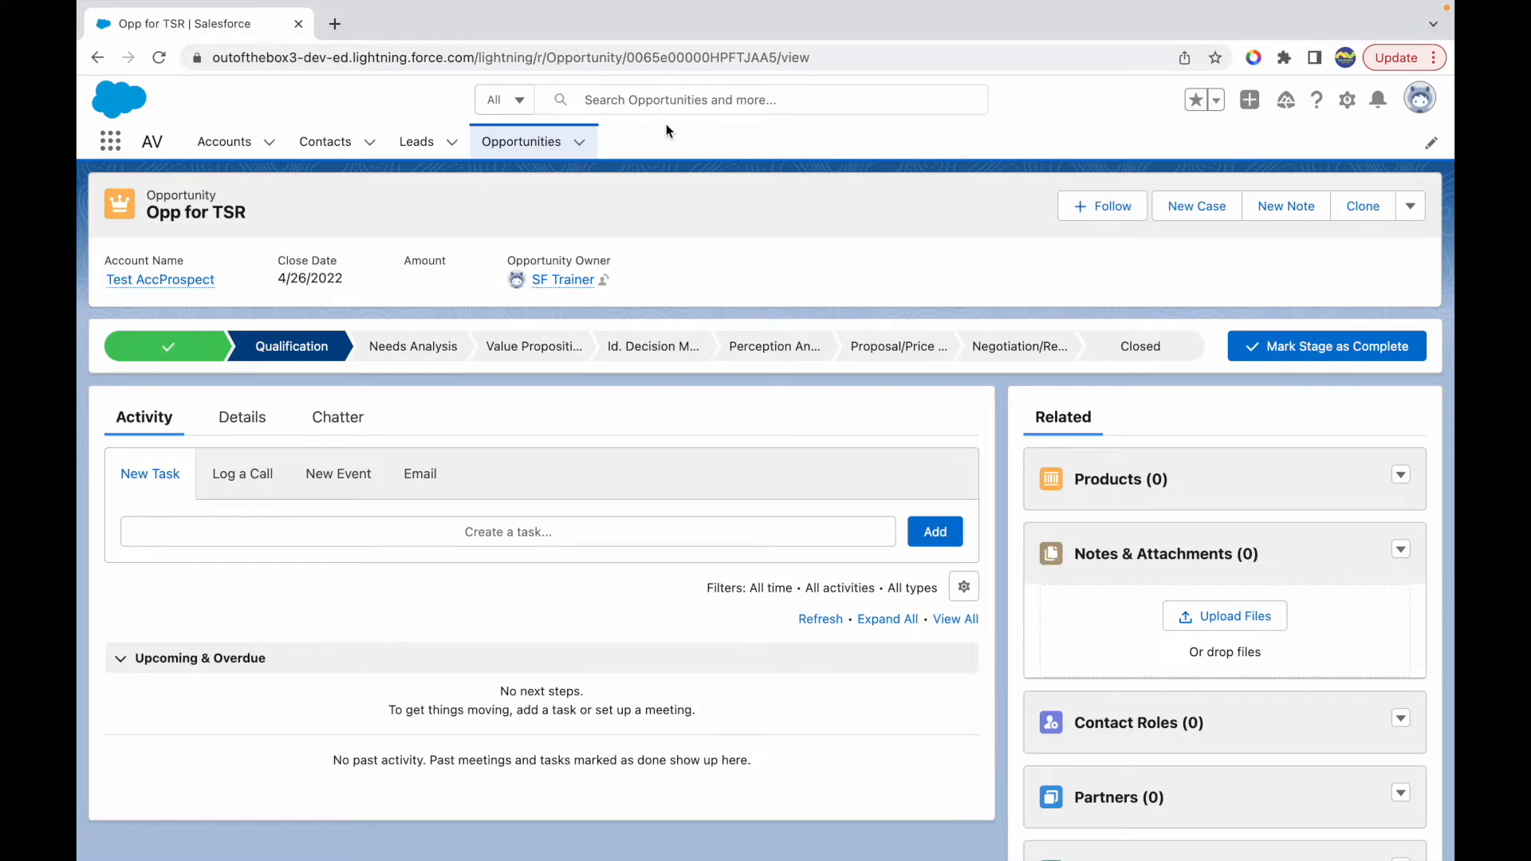
mouse_move(786, 252)
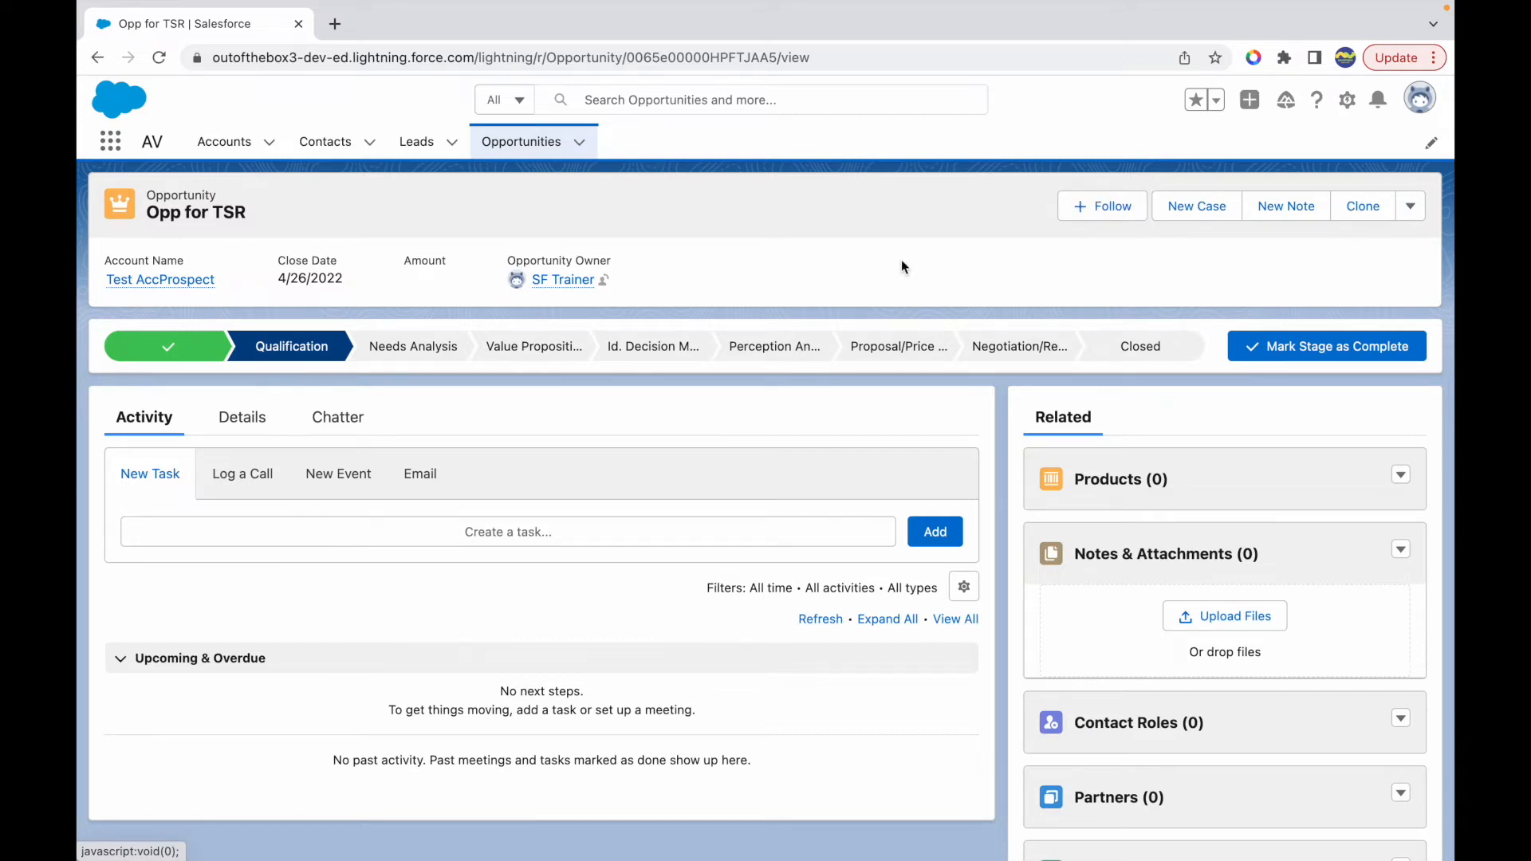
Step: Choose Edit Page from the Setup gear to launch Lightning App Builder
click(1346, 99)
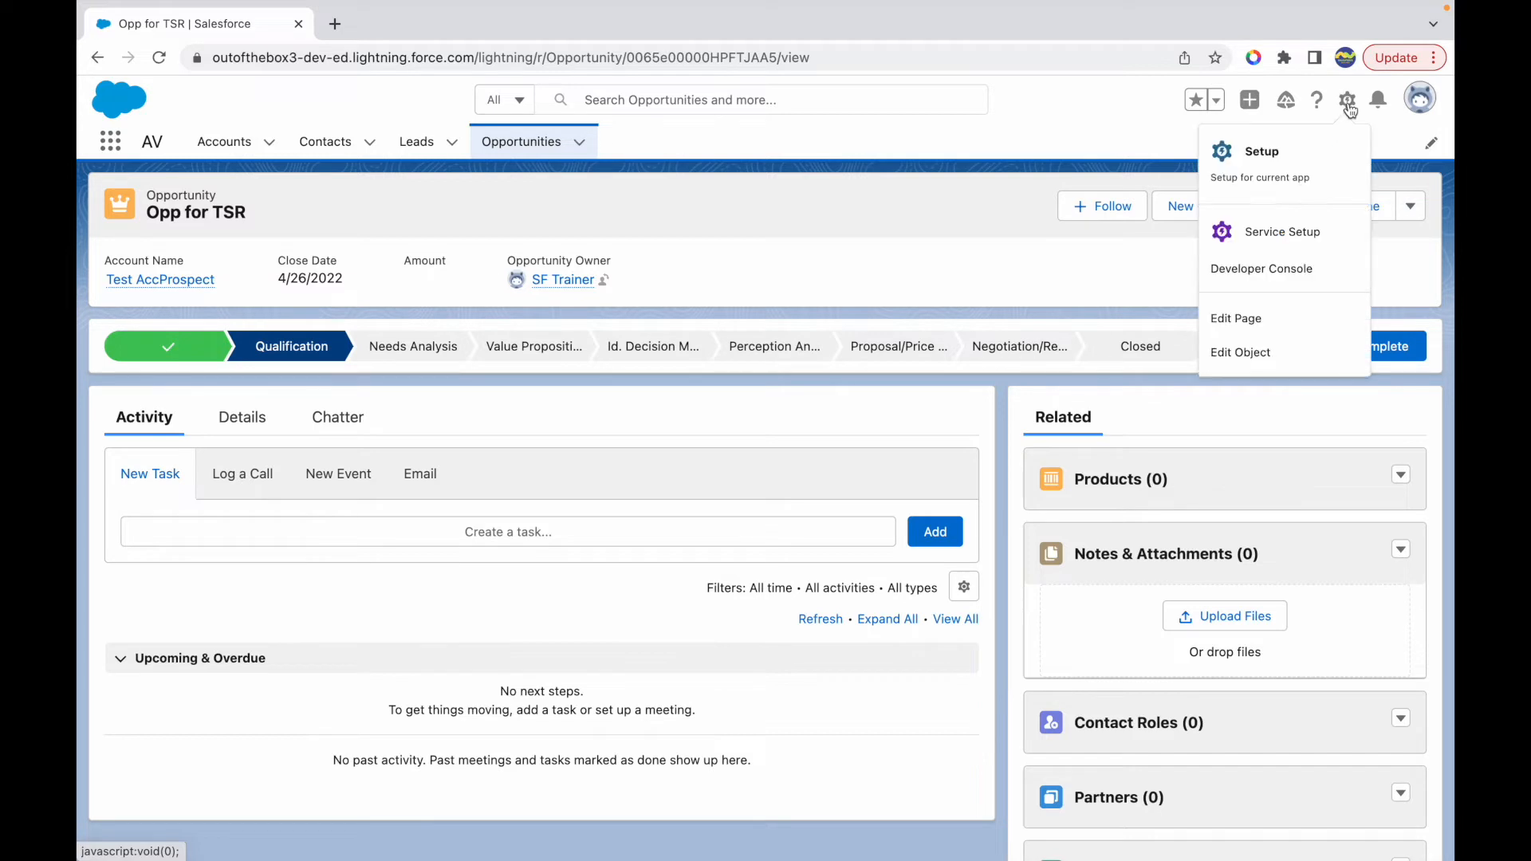
click(1235, 318)
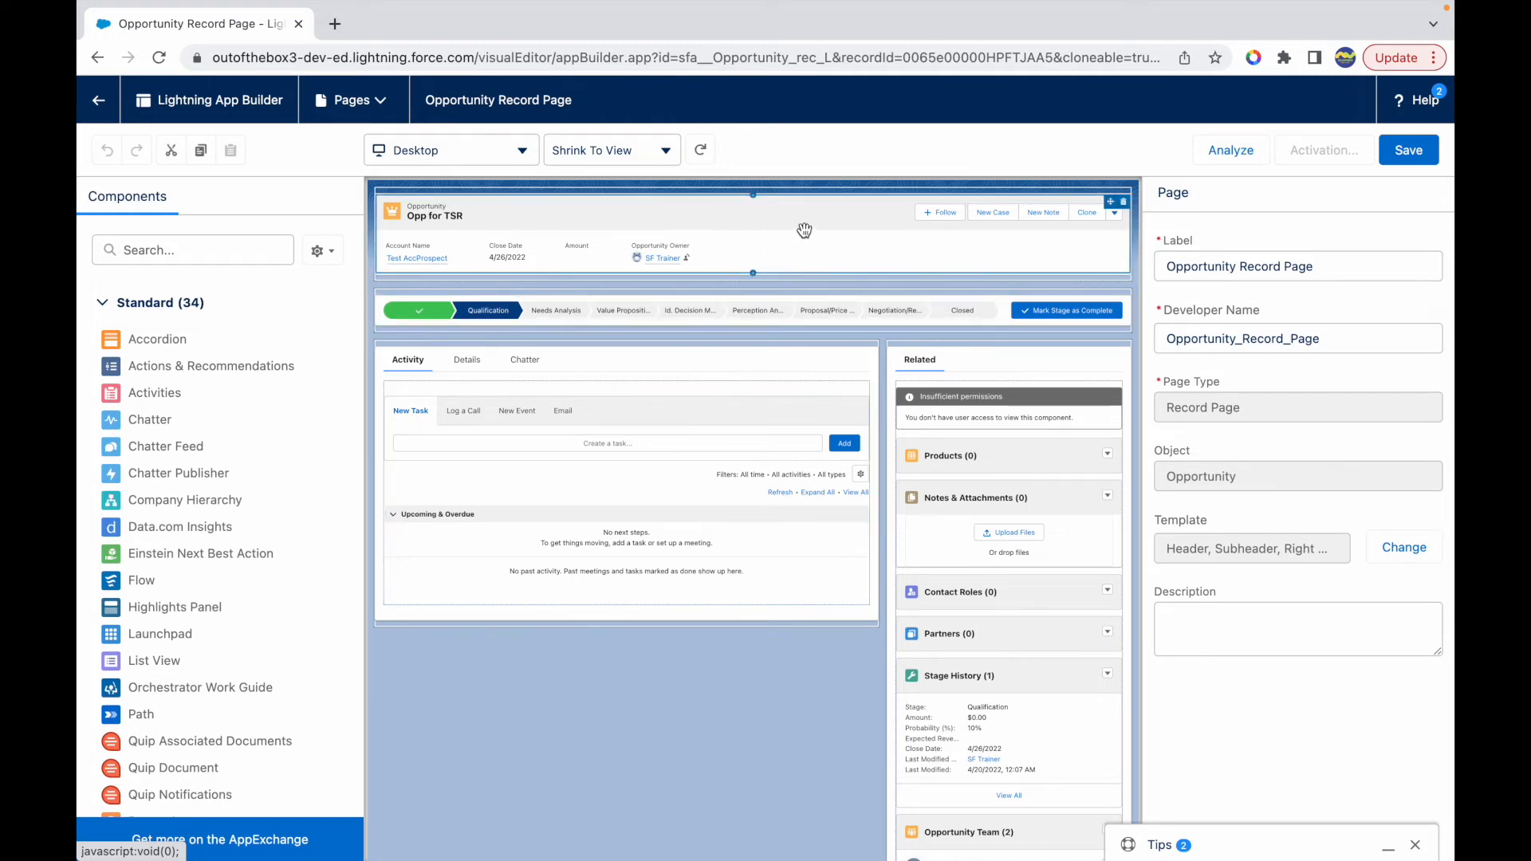
Step: Select the Highlights Panel and tick 'Hide Follow/Unfollow button (desktop only)'
click(752, 214)
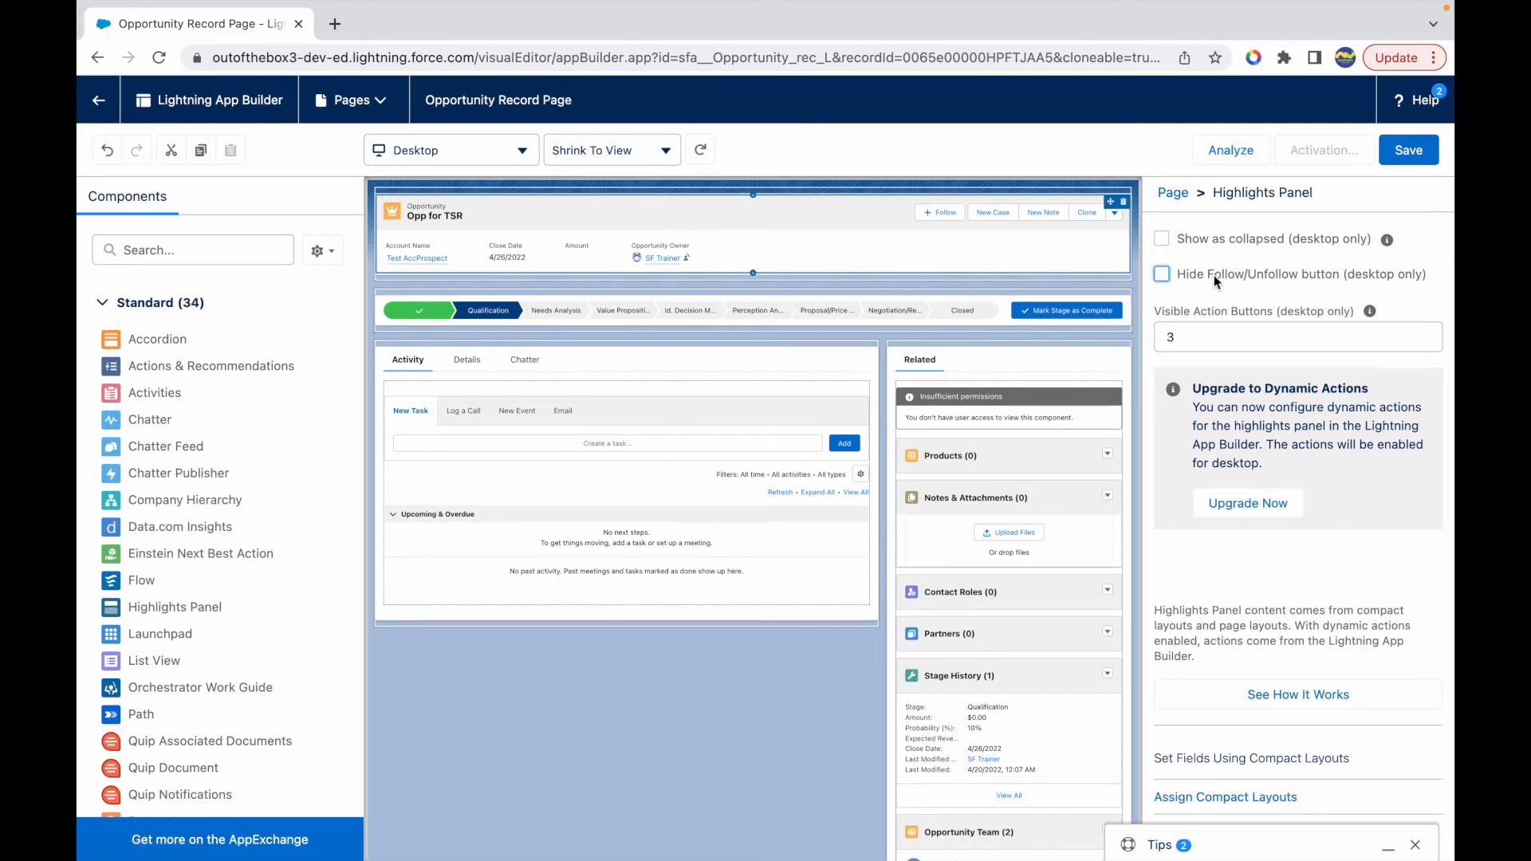
mouse_move(1377, 282)
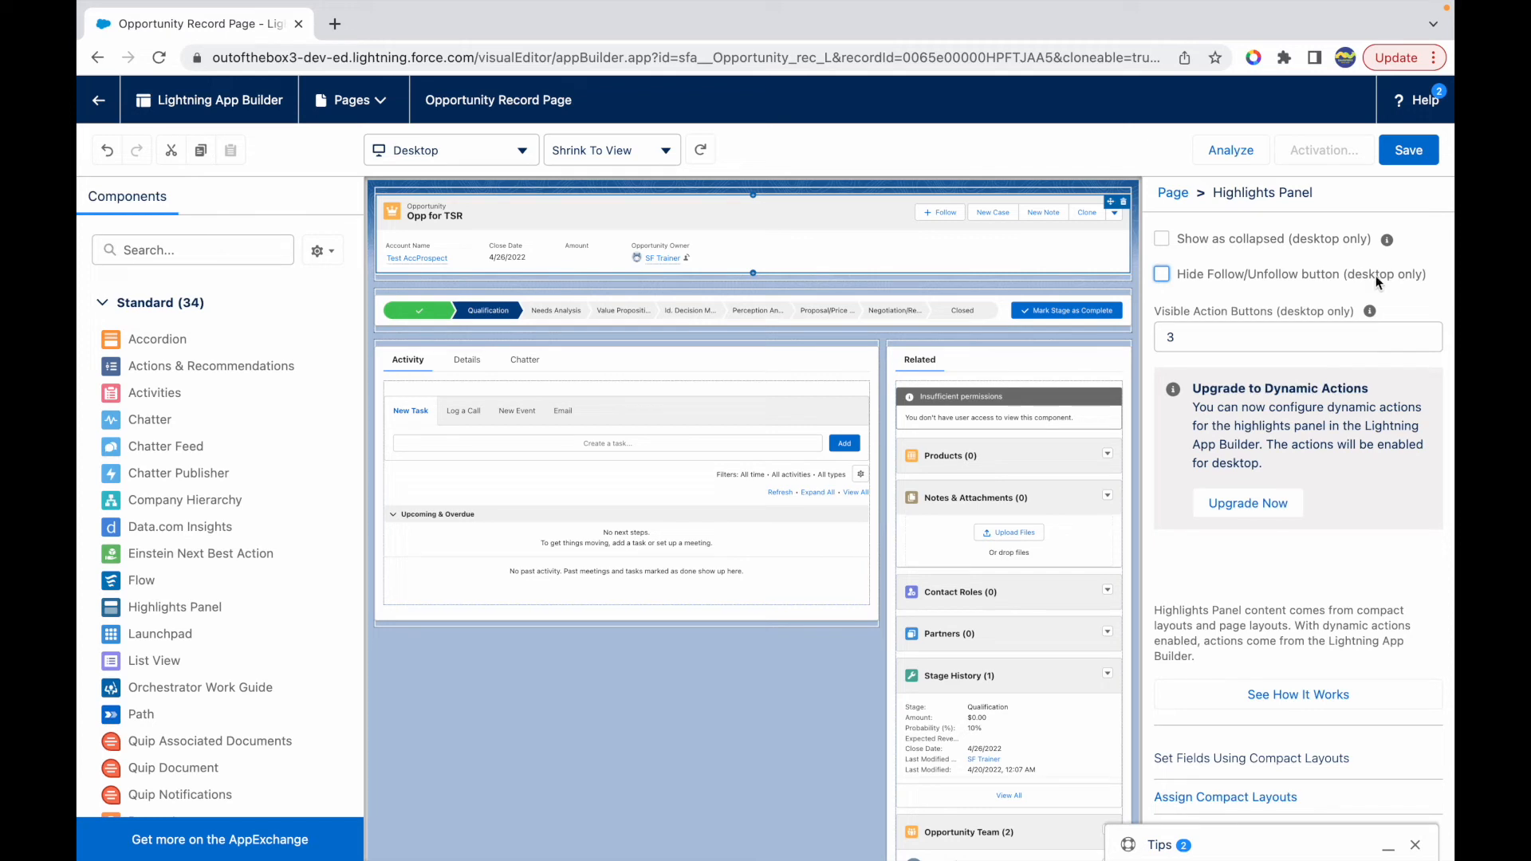
click(1161, 274)
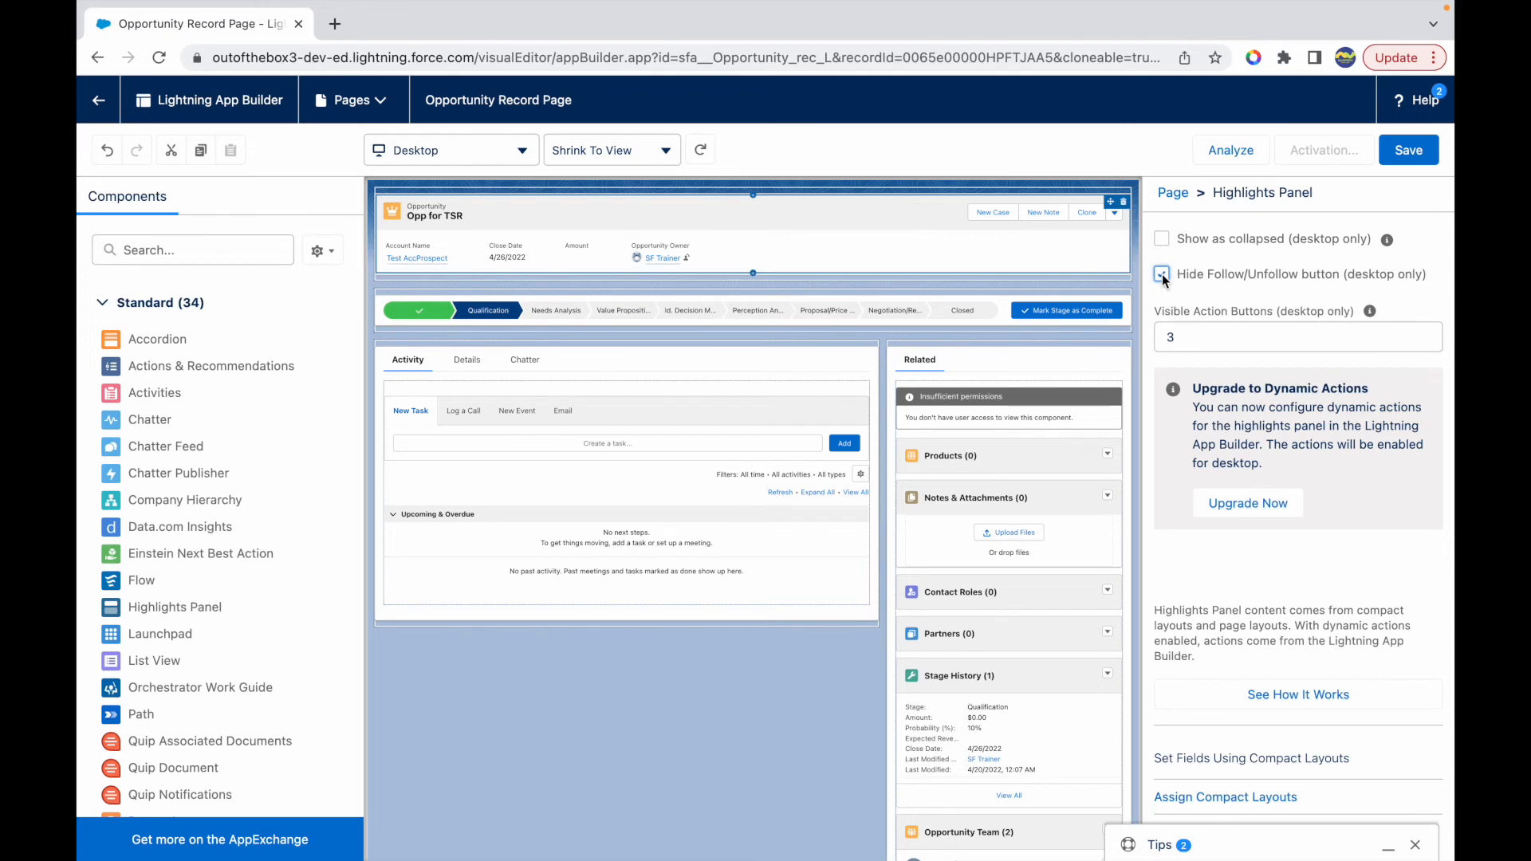
click(1160, 274)
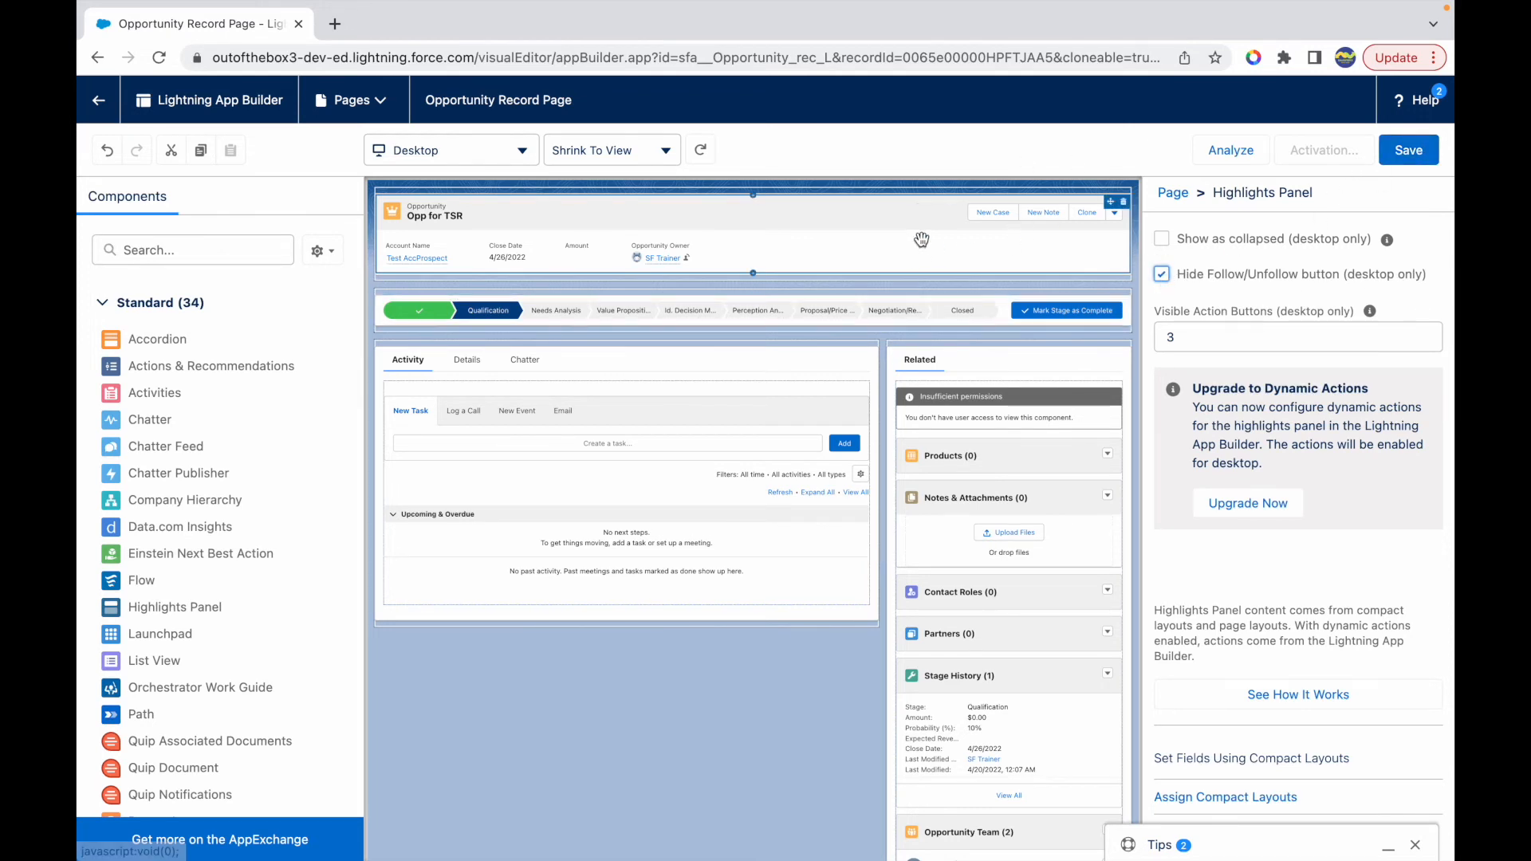
mouse_move(904, 214)
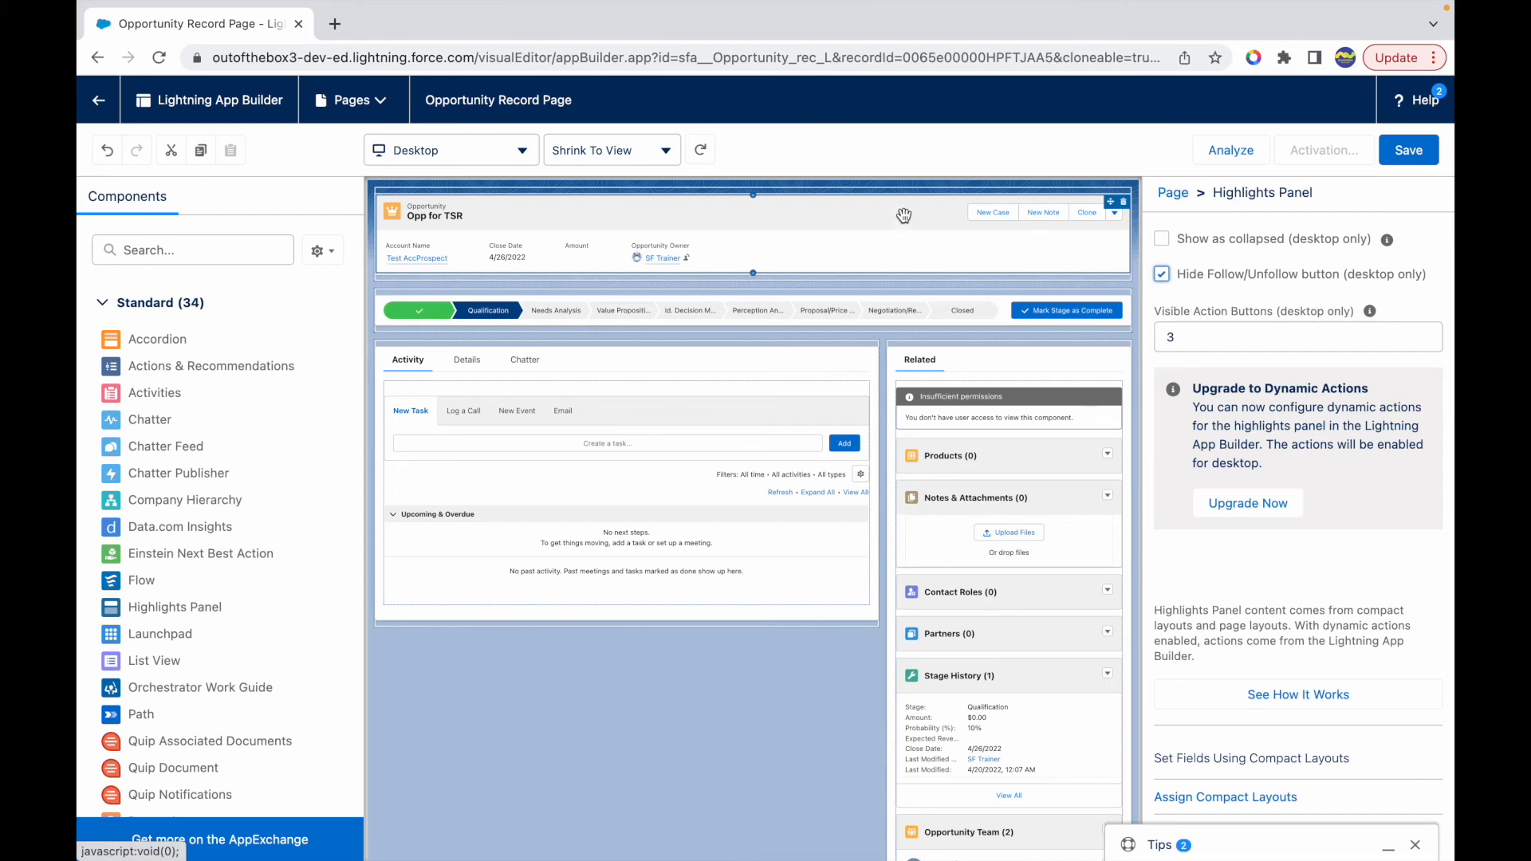
mouse_move(847, 248)
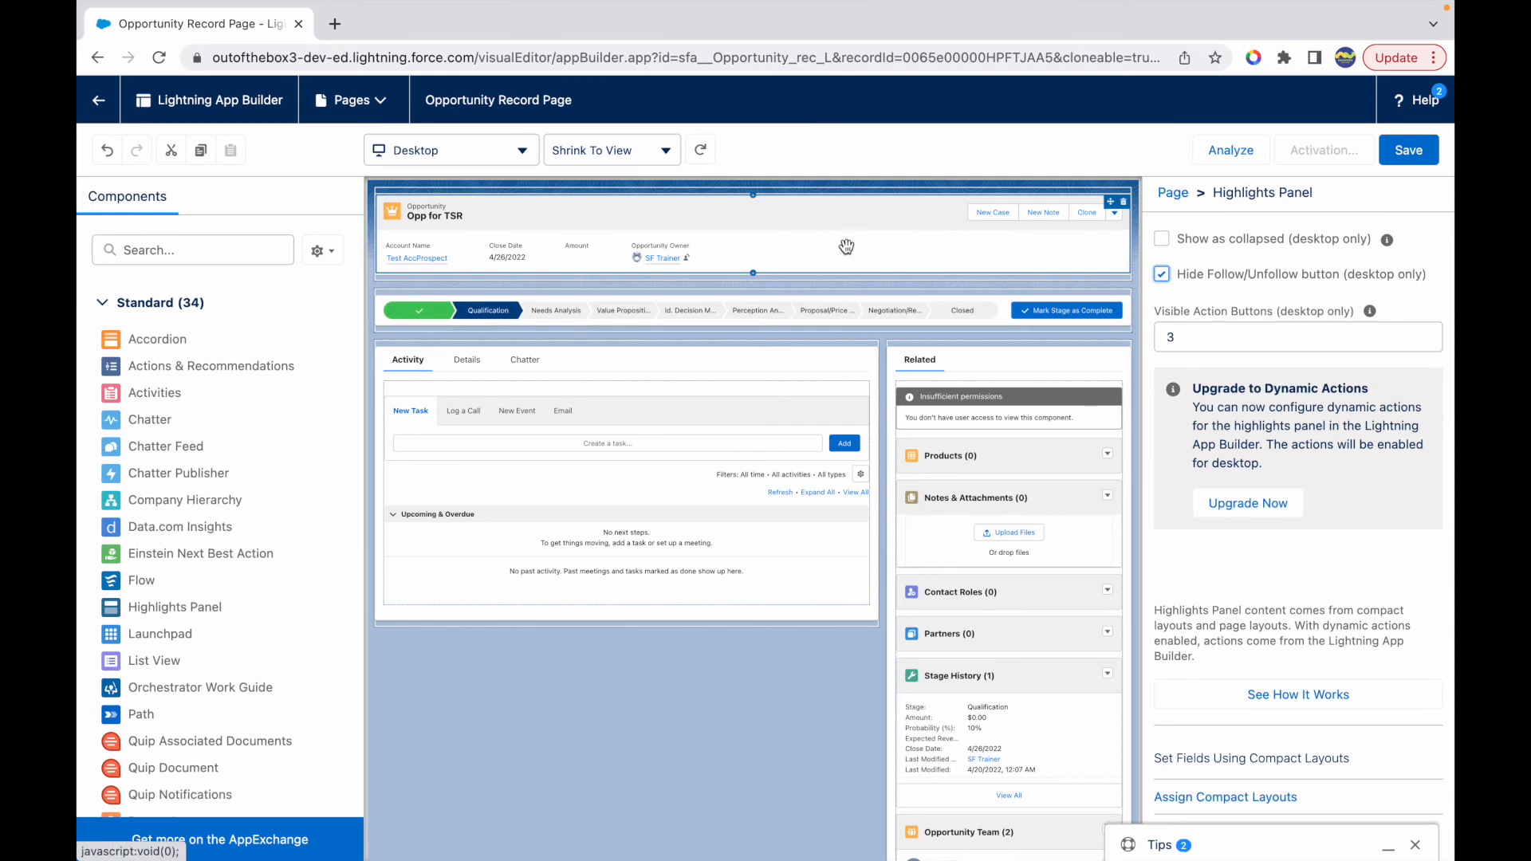